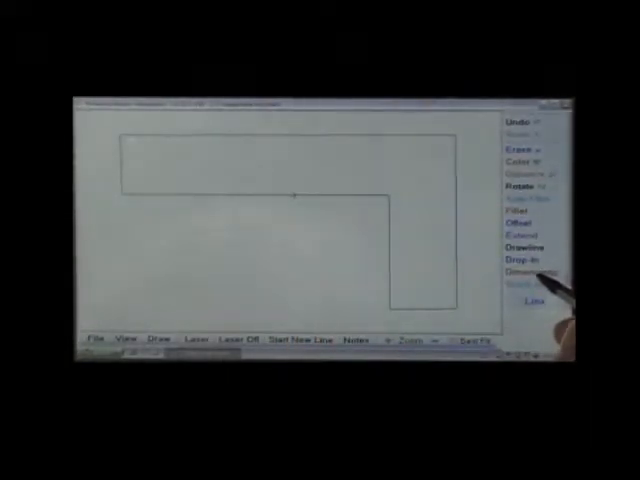
Offset the L-shaped outline inward to allow for the countertop overhang.
click(526, 272)
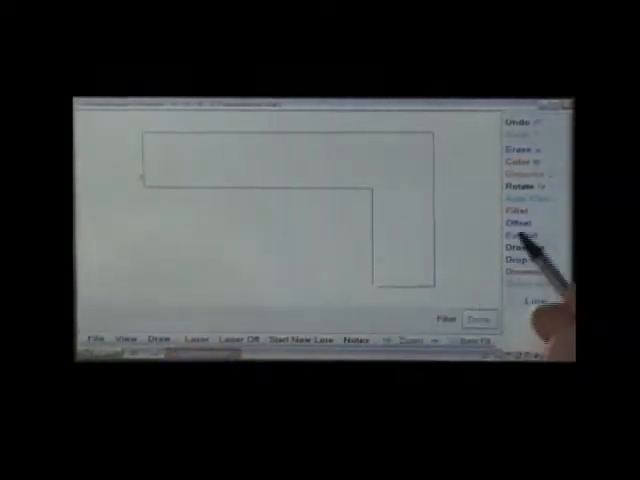
Bring up the Drop In shape list of DXF files over the outline.
click(520, 212)
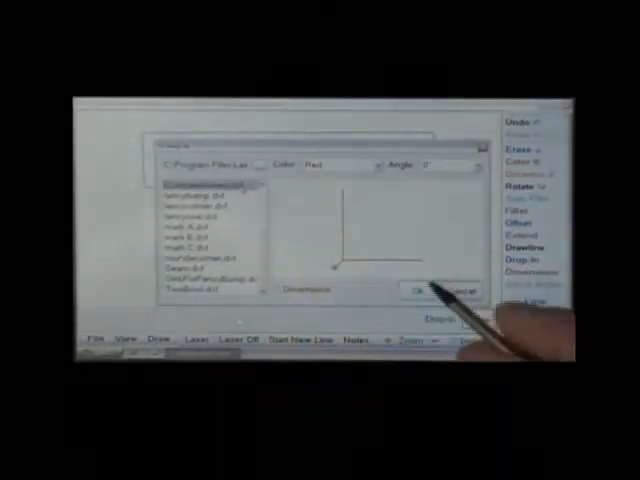
Choose the European seam shape and place it where the two legs meet.
click(414, 290)
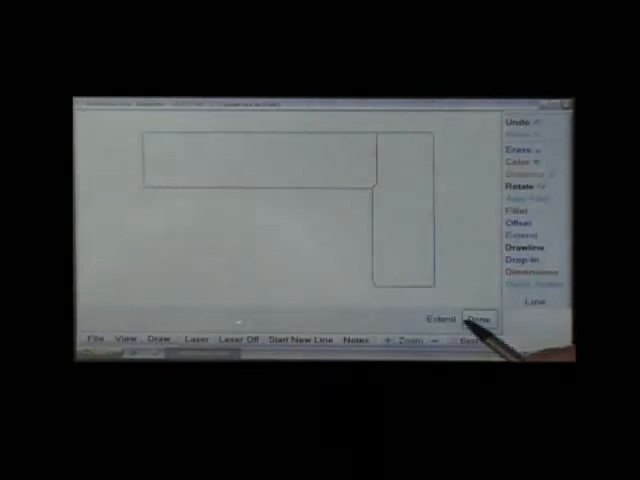
Finish the seam, then drop the double-bowl sink cut-out into the top leg.
click(480, 318)
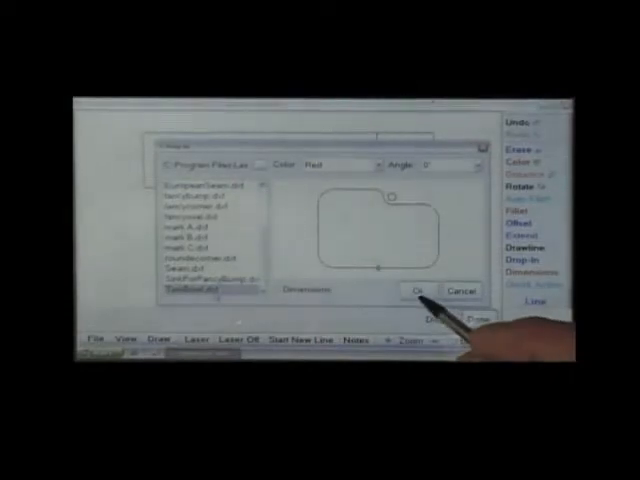
click(412, 292)
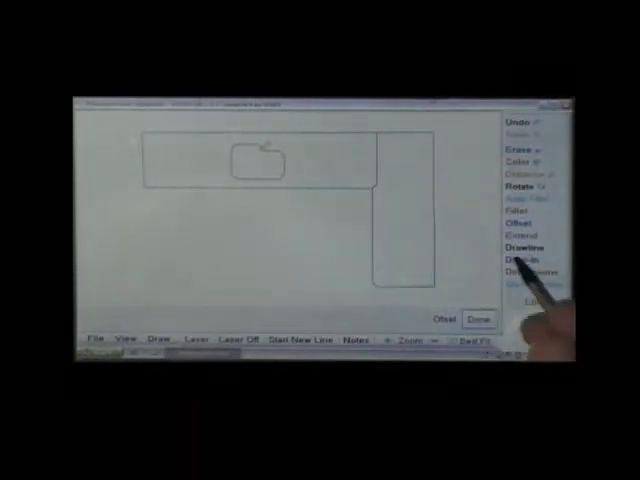
Choose Red from the Color dialog and apply it to the finished edge.
click(532, 158)
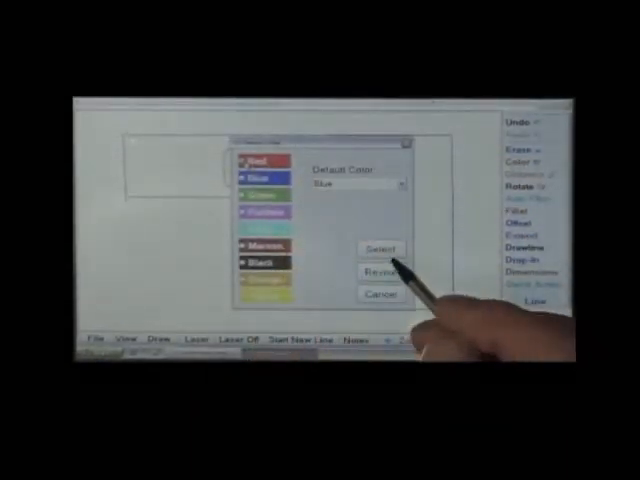
click(378, 248)
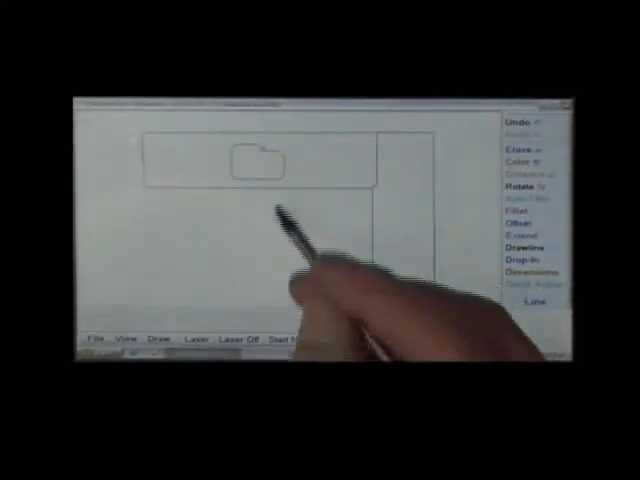